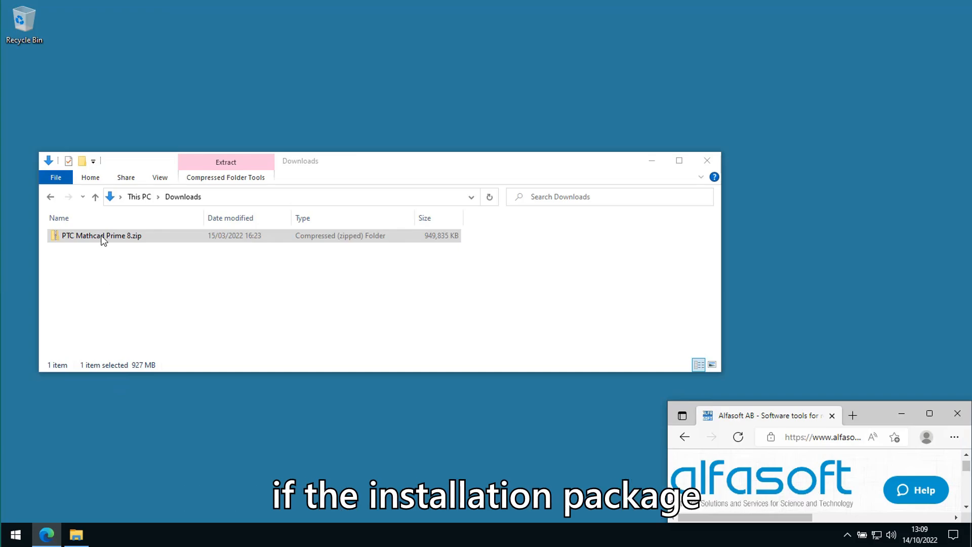
# Extract the PTC Mathcad Prime 8 zip in Downloads into its suggested PTC Mathcad Prime 8 folder
pyautogui.click(102, 236)
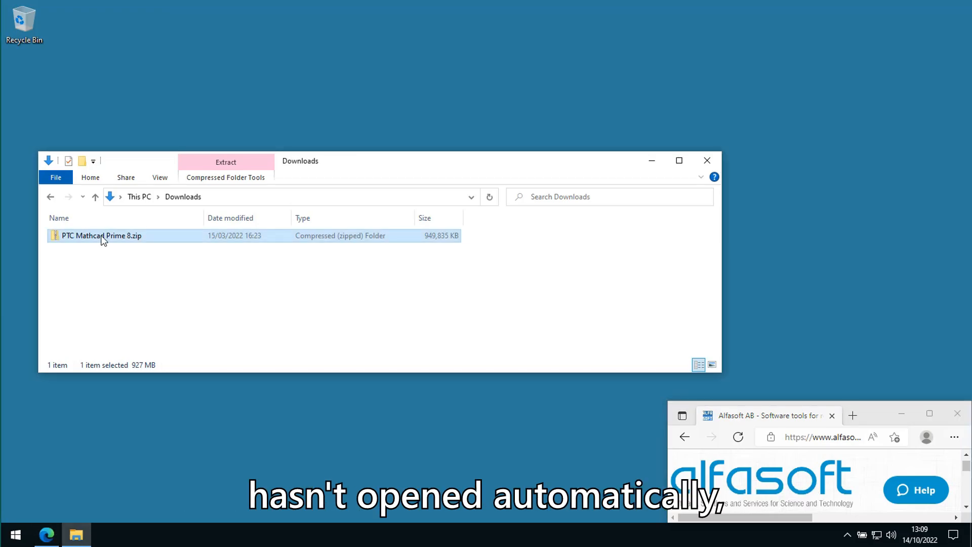
pyautogui.rightClick(101, 236)
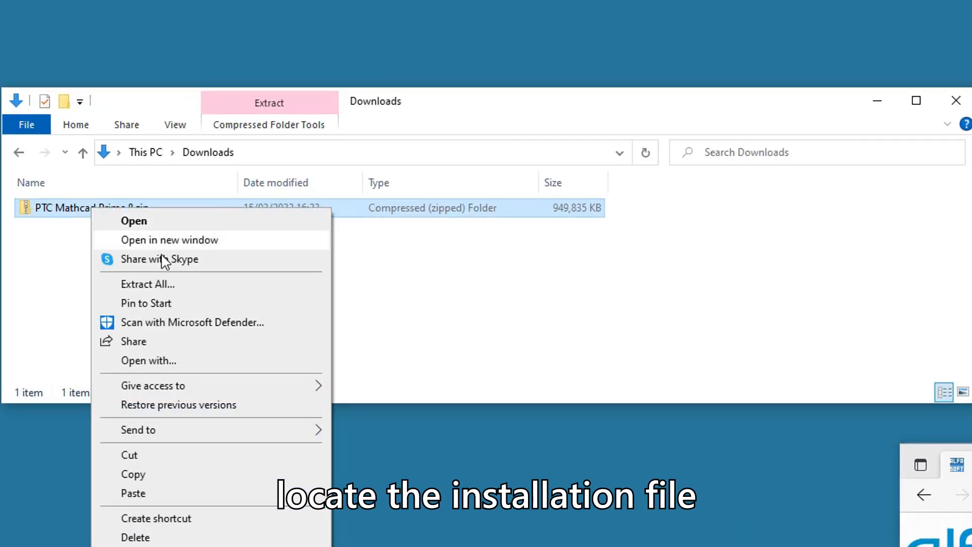
pyautogui.click(148, 284)
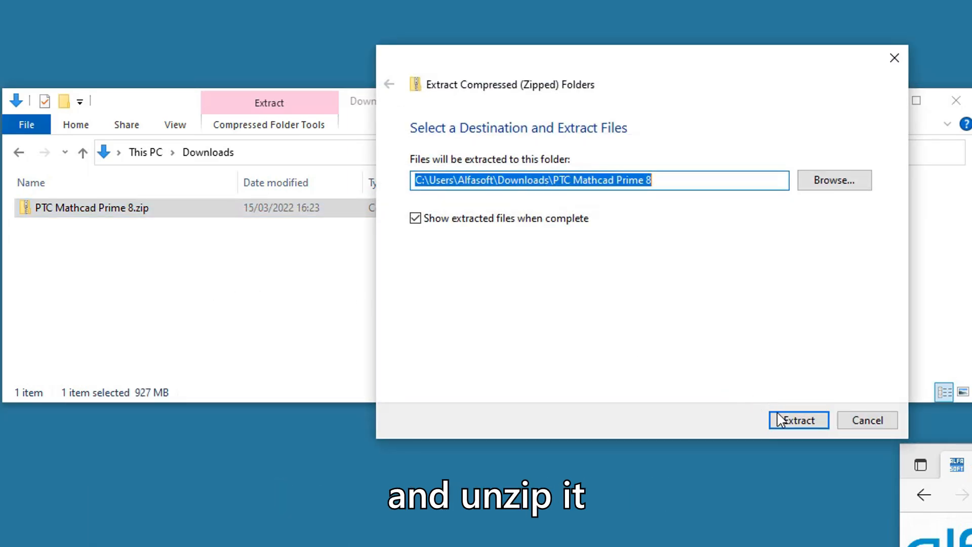
pyautogui.click(799, 419)
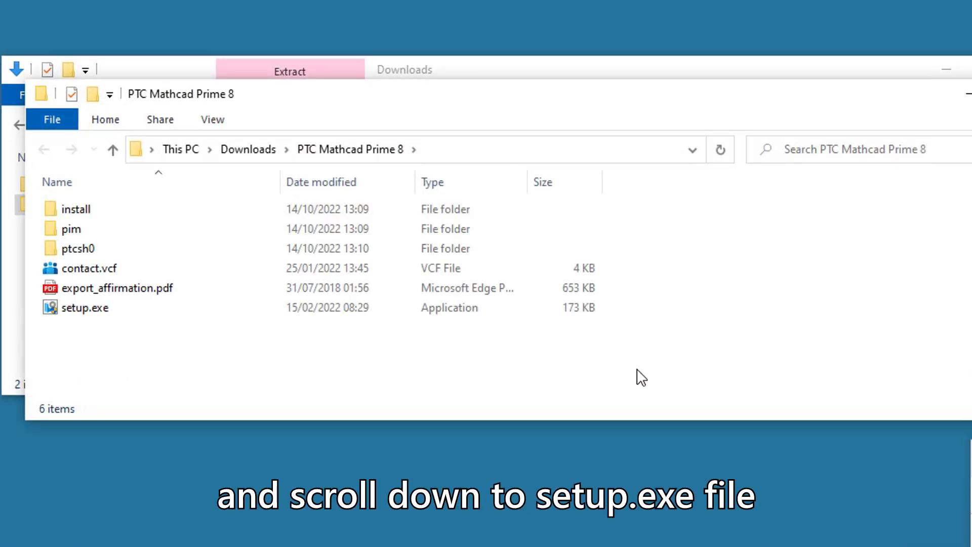
# Launch setup.exe from the extracted PTC Mathcad Prime 8 folder
pyautogui.click(85, 308)
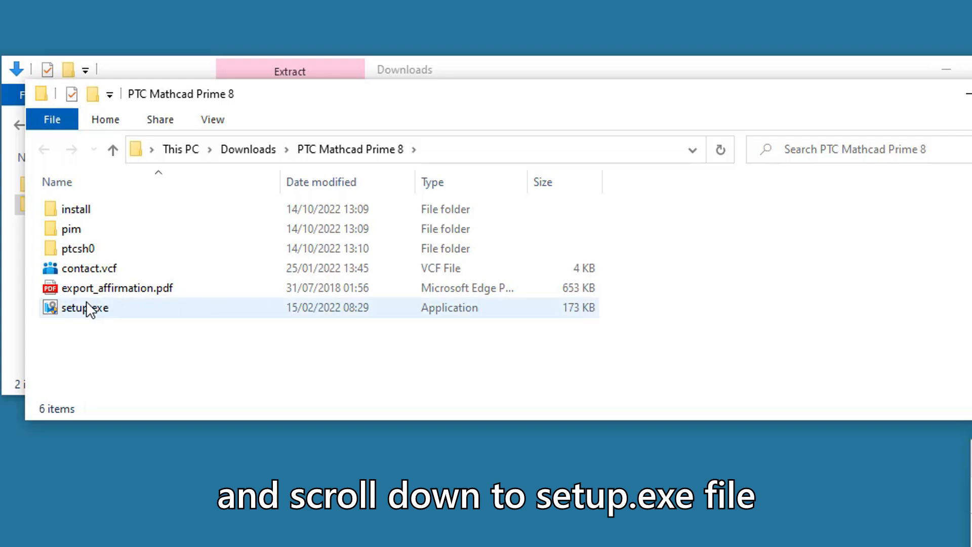
pyautogui.click(84, 308)
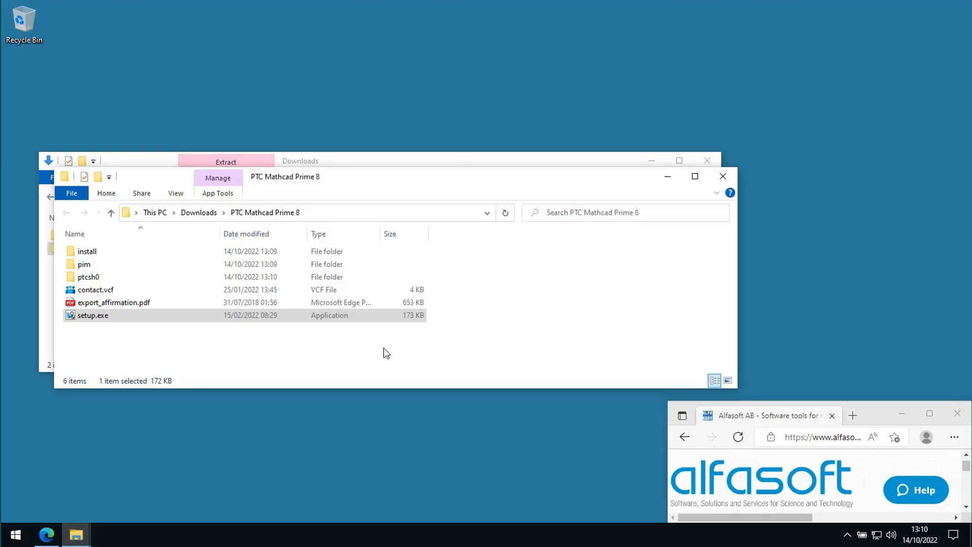
pyautogui.doubleClick(94, 315)
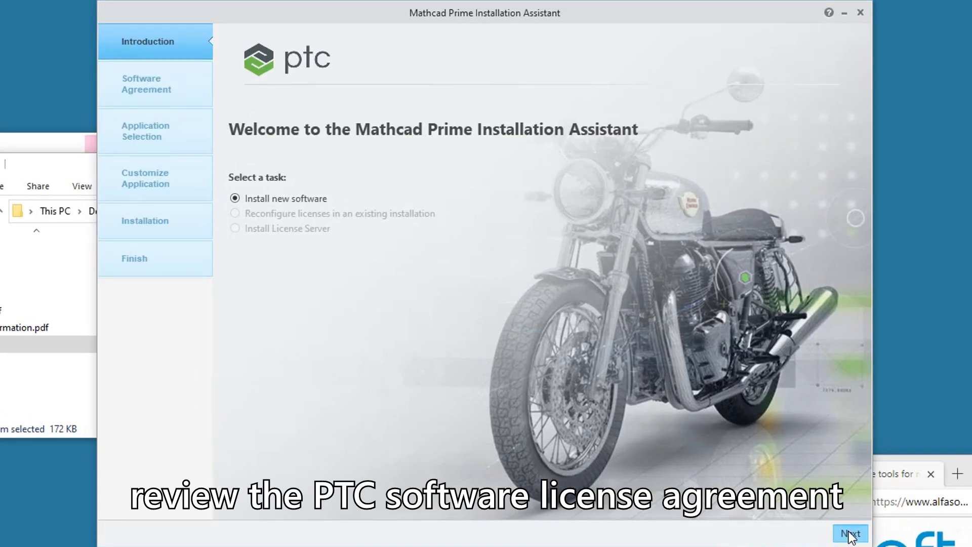
# Install new software, accept the license and export agreements, and reach Application Selection
pyautogui.click(849, 534)
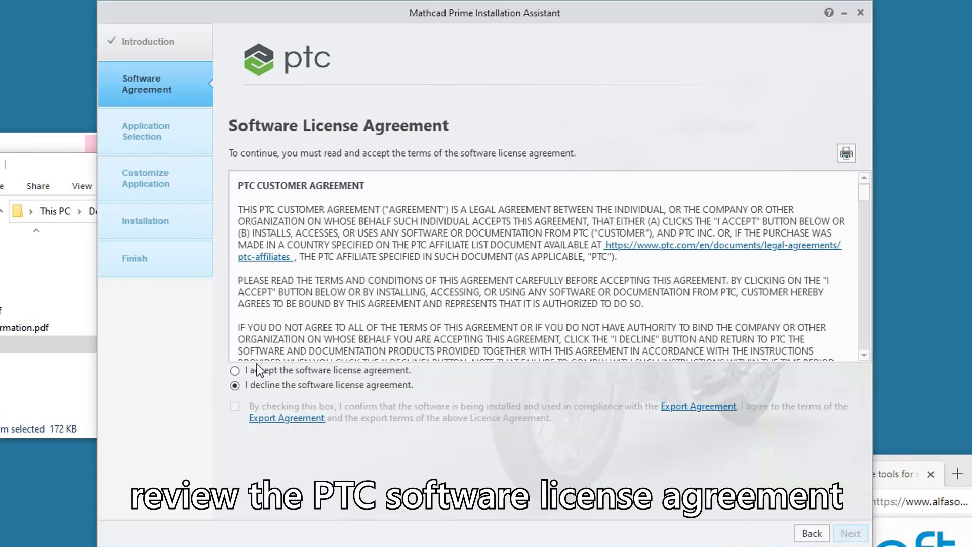
pyautogui.click(235, 371)
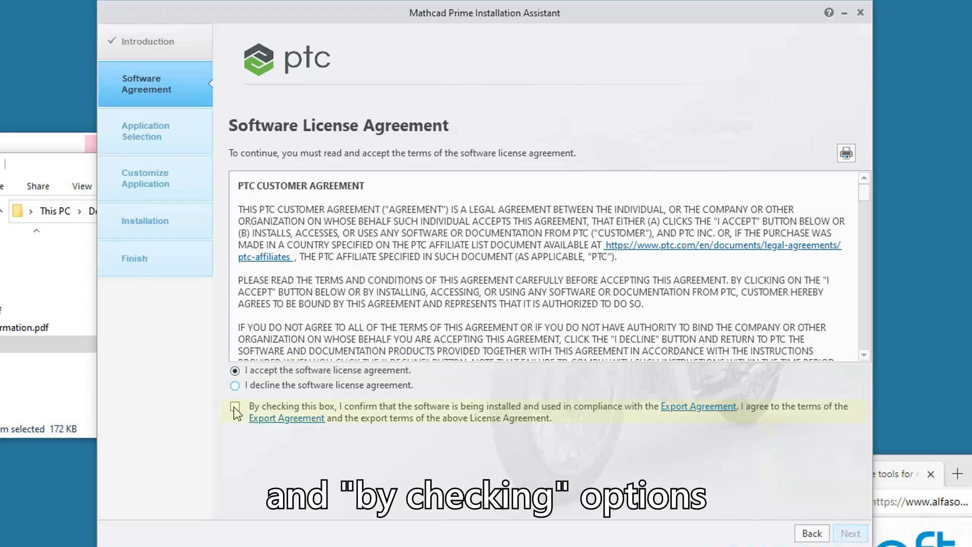
pyautogui.click(235, 406)
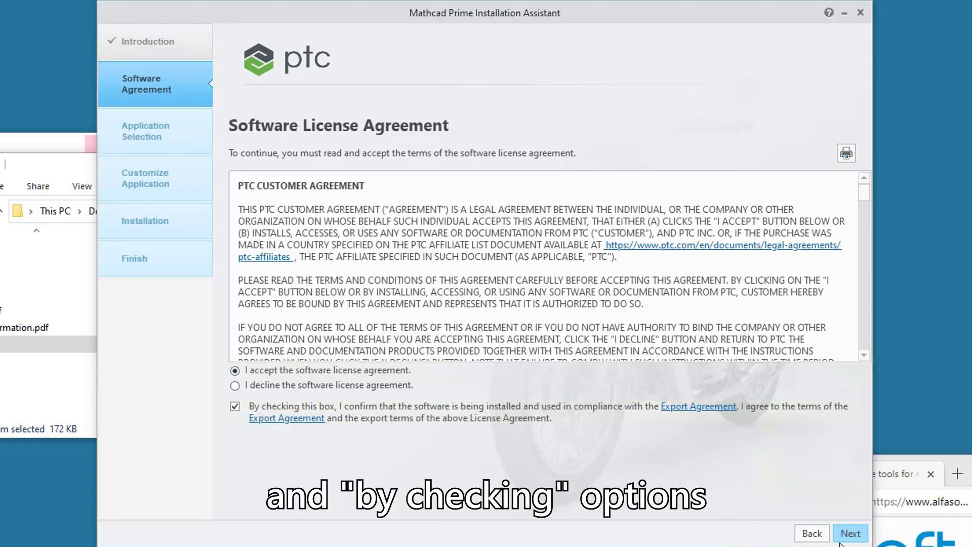
pyautogui.click(850, 534)
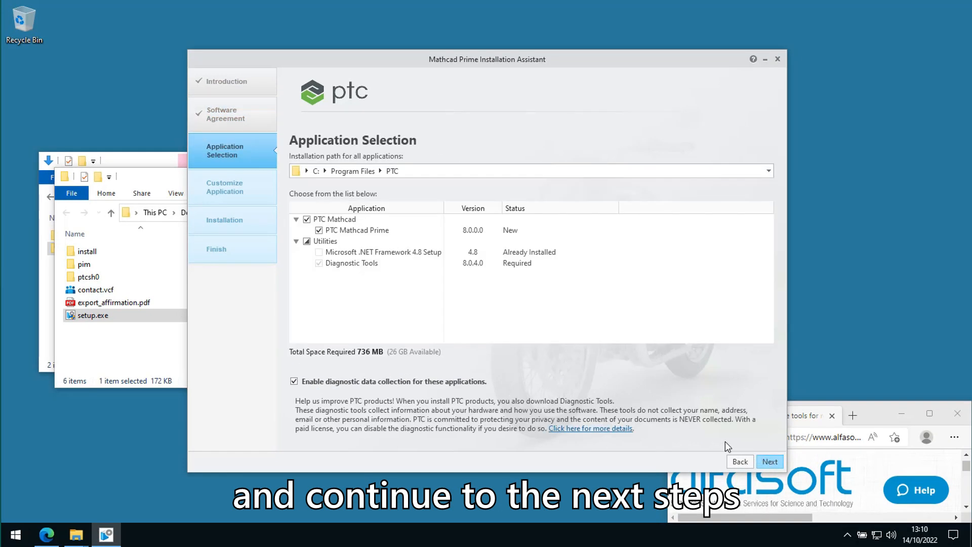
pyautogui.click(769, 461)
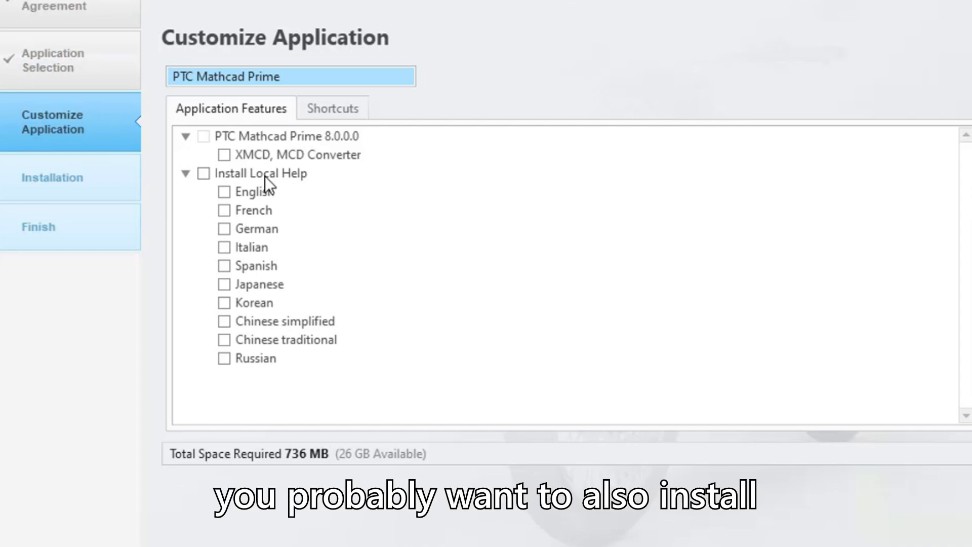
# Include the XMCD, MCD Converter feature and start installing PTC Mathcad Prime
pyautogui.click(298, 154)
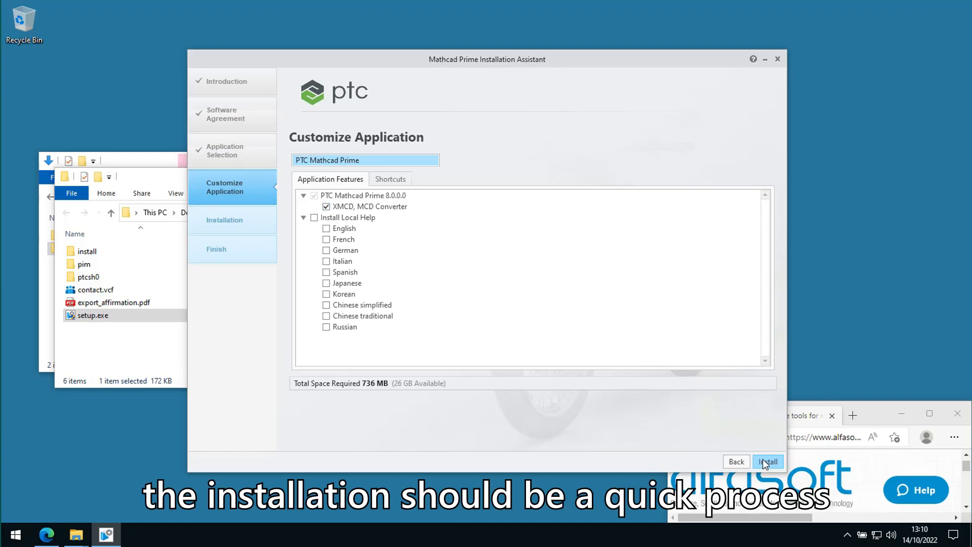
pyautogui.click(768, 462)
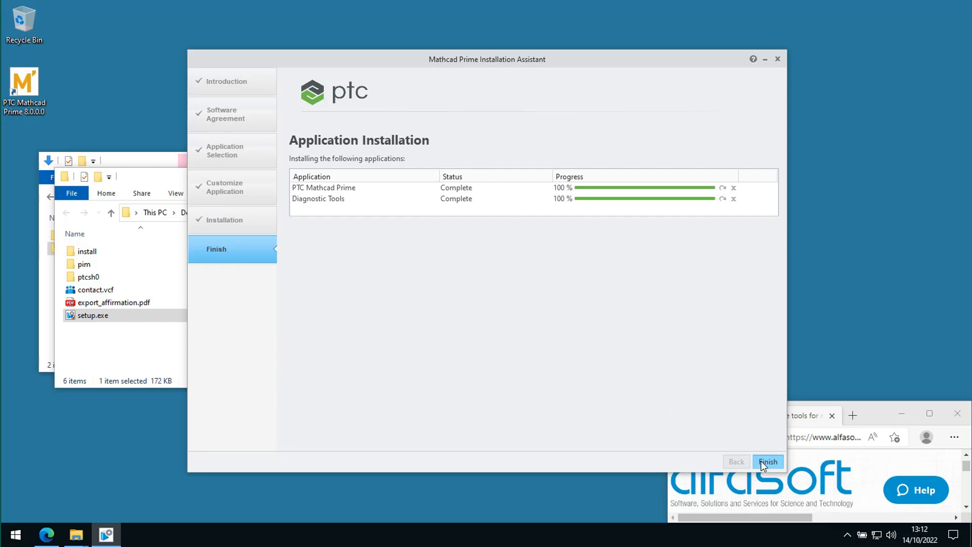
# Finish and close the installer once Mathcad Prime and Diagnostic Tools reach 100%
pyautogui.click(768, 461)
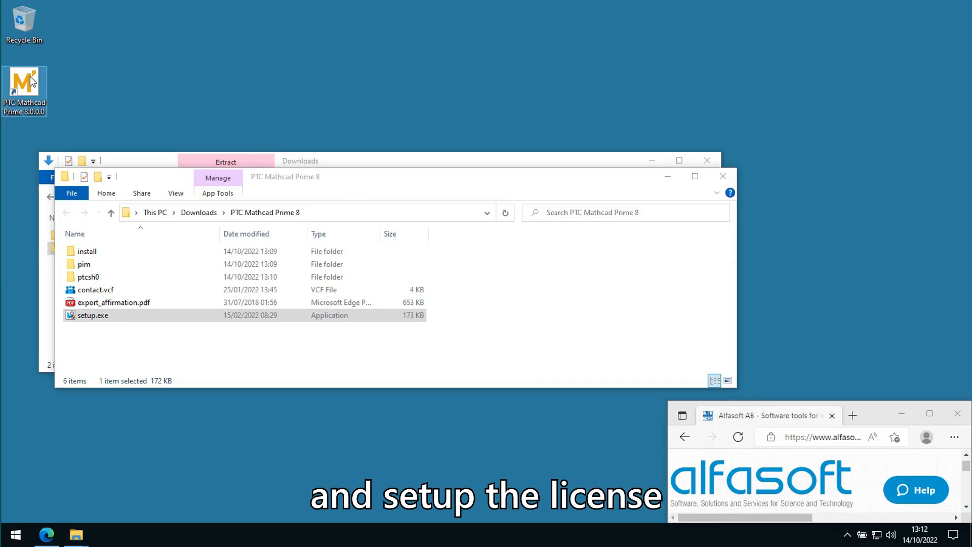
# Launch PTC Mathcad Prime 8.0.0.0 and choose the 30-day full-functionality trial
pyautogui.doubleClick(94, 315)
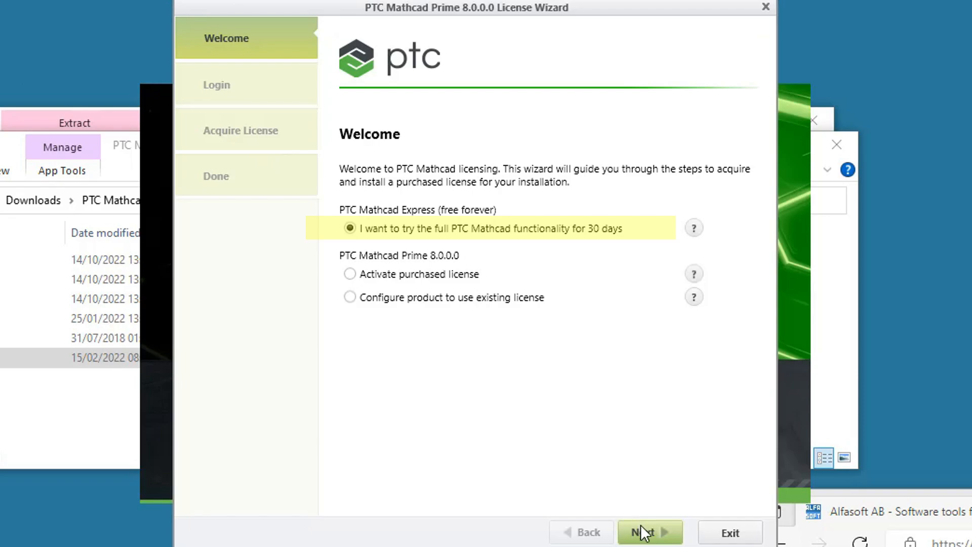
pyautogui.click(649, 532)
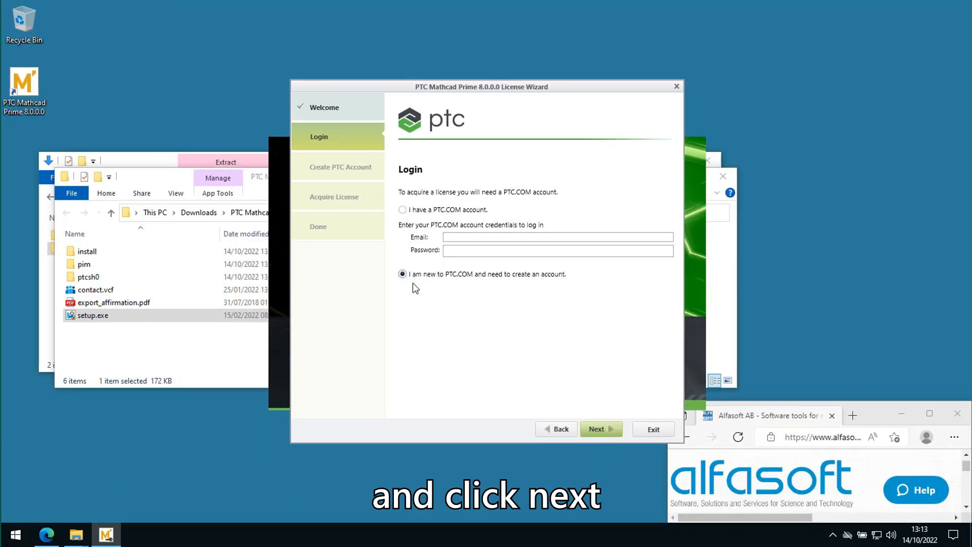
# Create a new PTC.COM account with all required details submitted
pyautogui.click(597, 429)
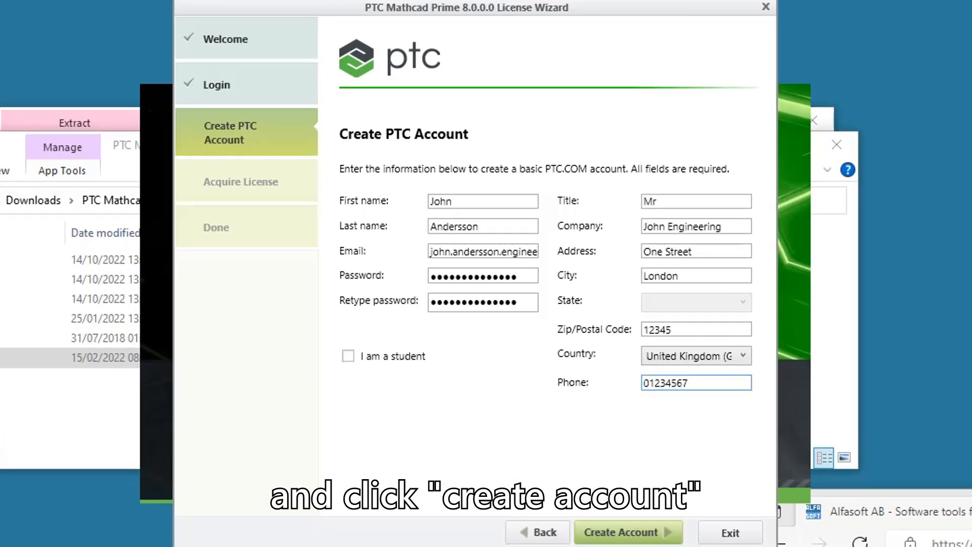
pyautogui.click(627, 532)
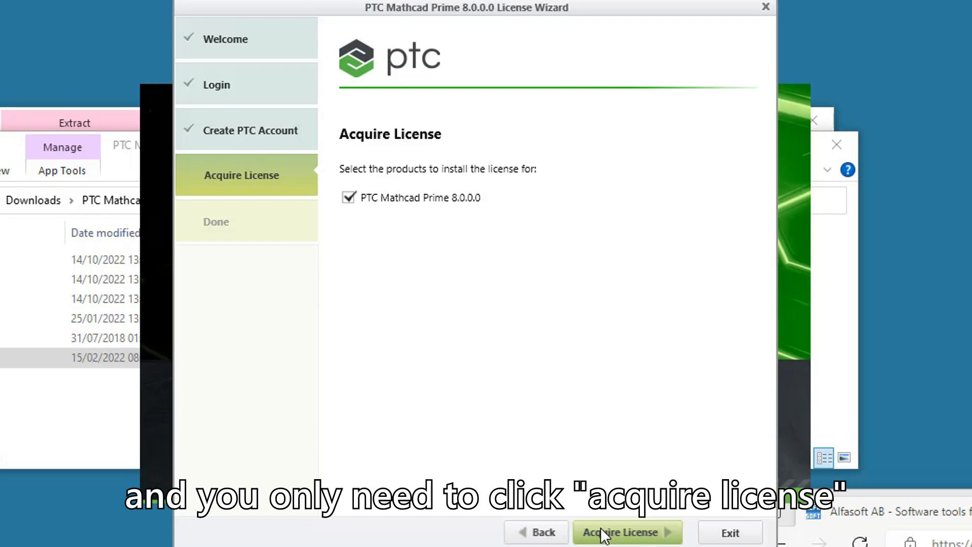
# Acquire the license for PTC Mathcad Prime 8.0.0.0
pyautogui.click(622, 532)
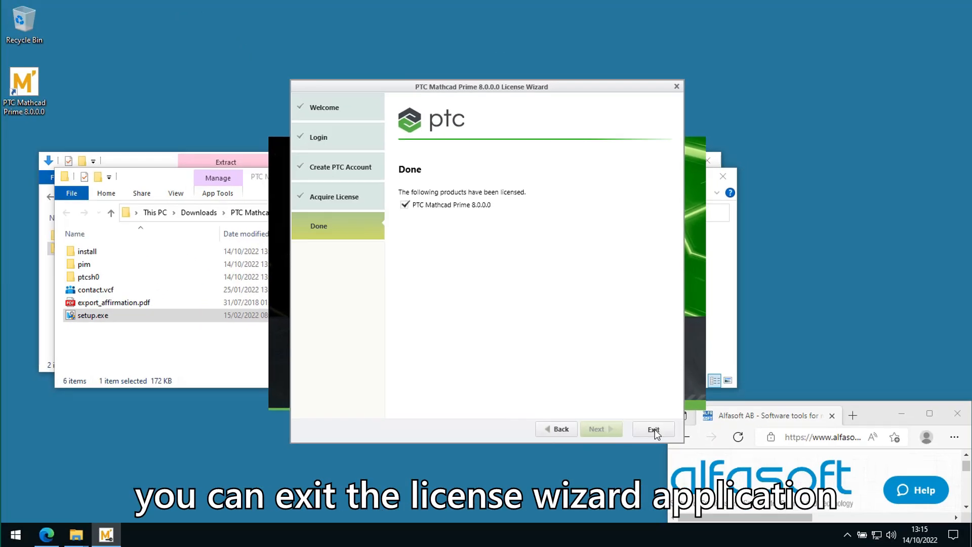
# Exit the finished License Wizard so Mathcad Prime 8.0.0.0 starts
pyautogui.click(654, 429)
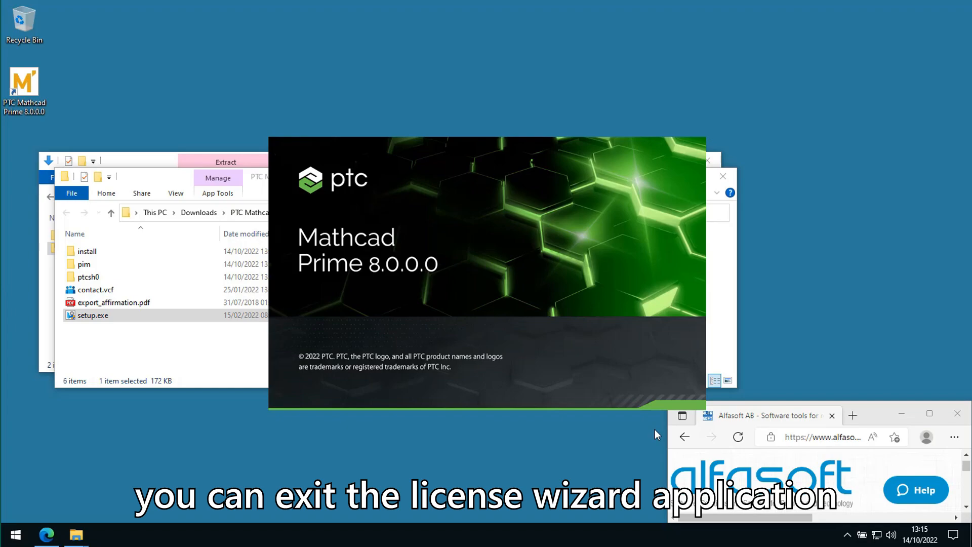